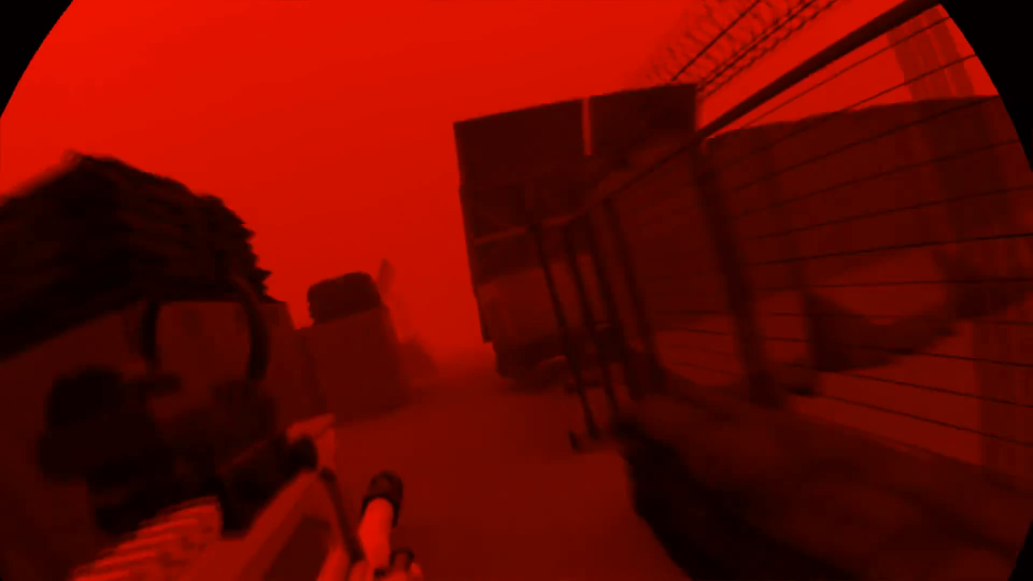
{"action": "mouse_move", "coordinate": [516, 290]}
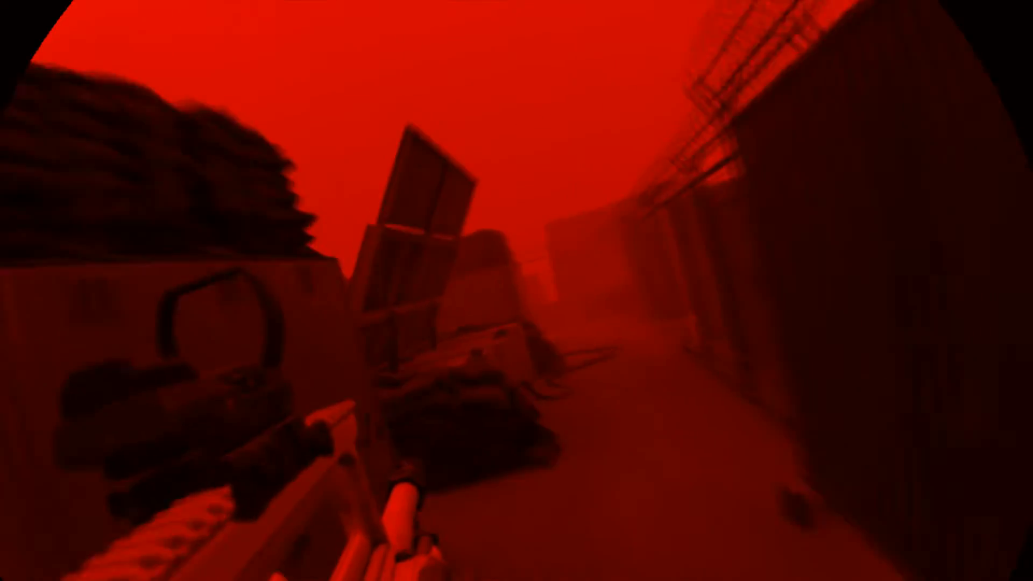